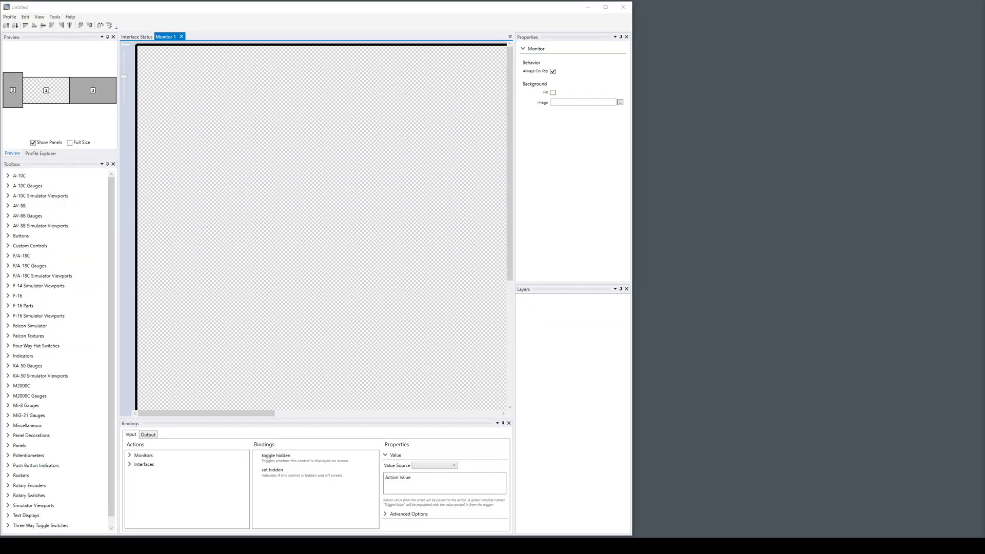
{"action": "mouse_move", "coordinate": [229, 264]}
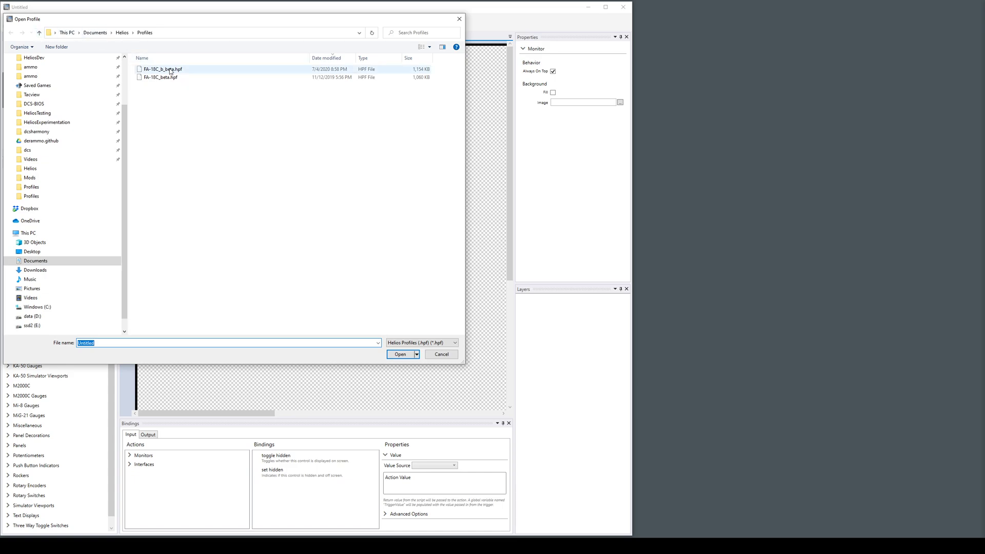
{"action": "mouse_move", "coordinate": [162, 68]}
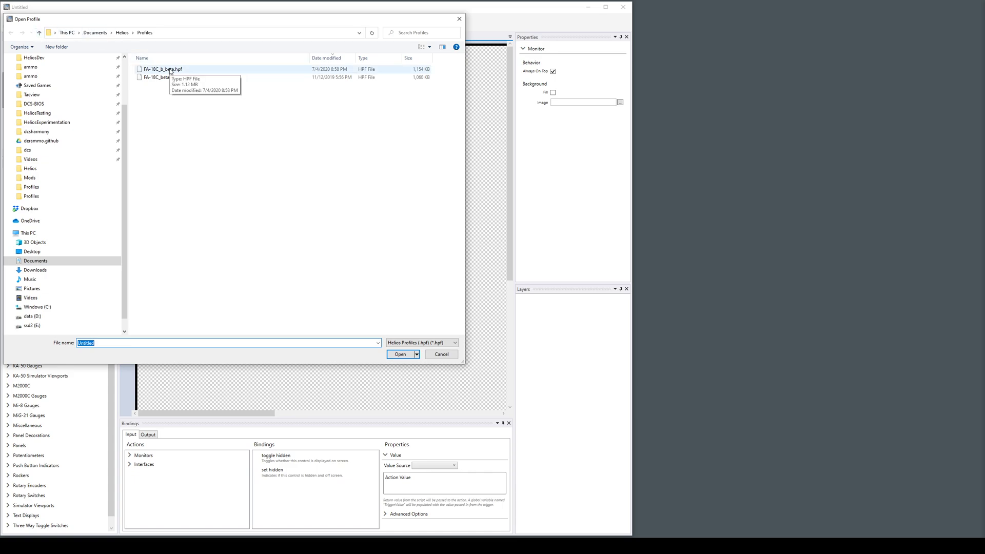
- Load the FA-18C_b_beta.hpf profile from the Open dialog
{"action": "left_click", "coordinate": [400, 354]}
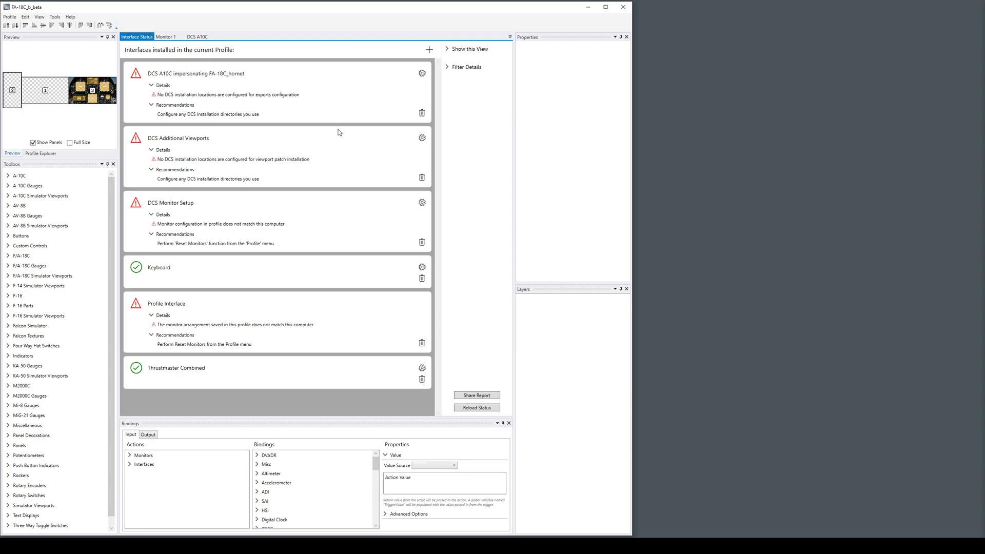
{"action": "mouse_move", "coordinate": [331, 346]}
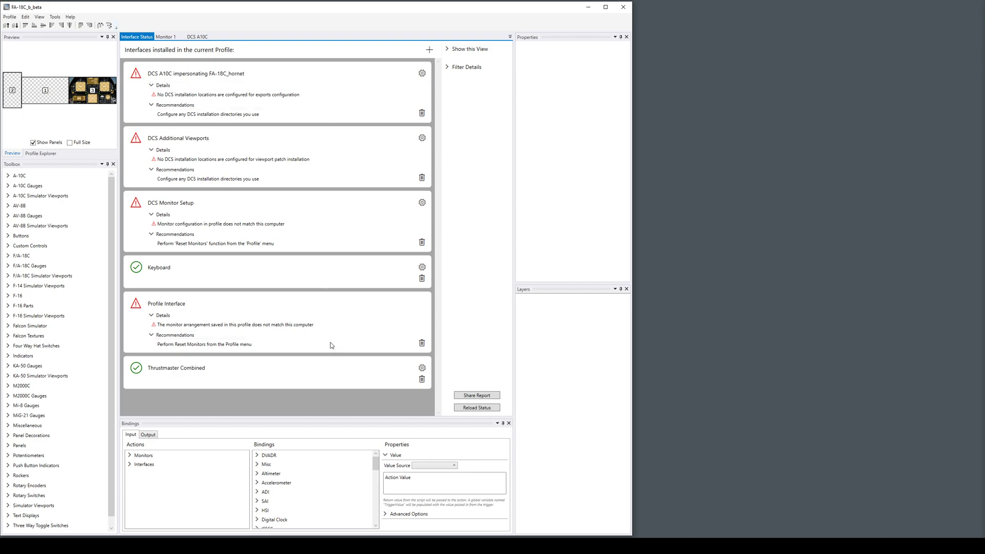
{"action": "mouse_move", "coordinate": [421, 73]}
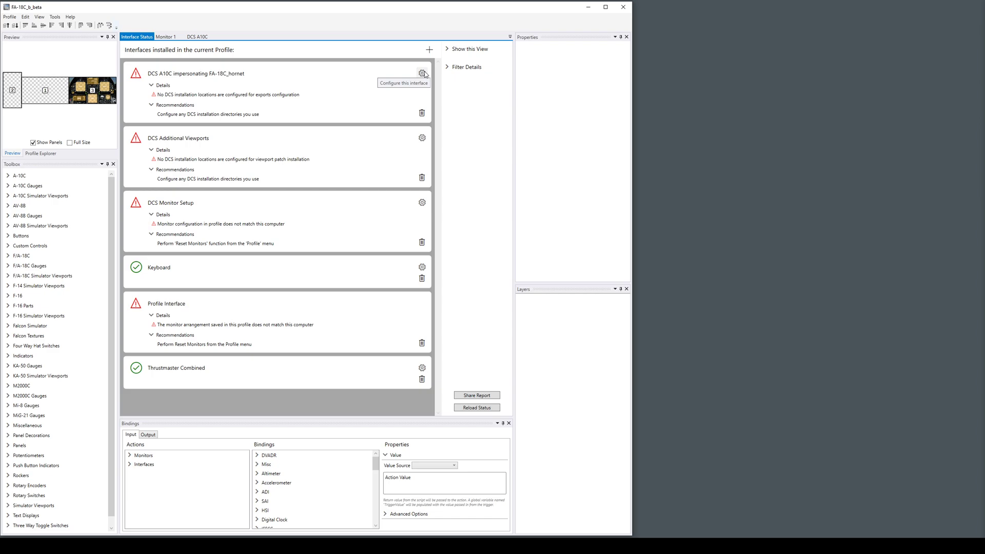
{"action": "mouse_move", "coordinate": [133, 39]}
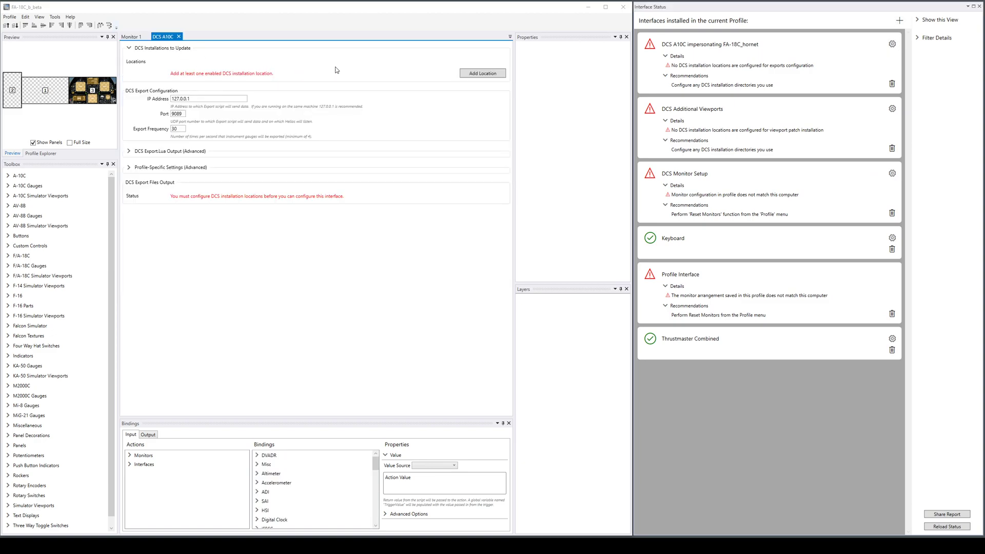
- Add the E:\dcs installation via its autoupdate.cfg and run Setup DCS to update the export scripts
{"action": "left_click", "coordinate": [484, 73]}
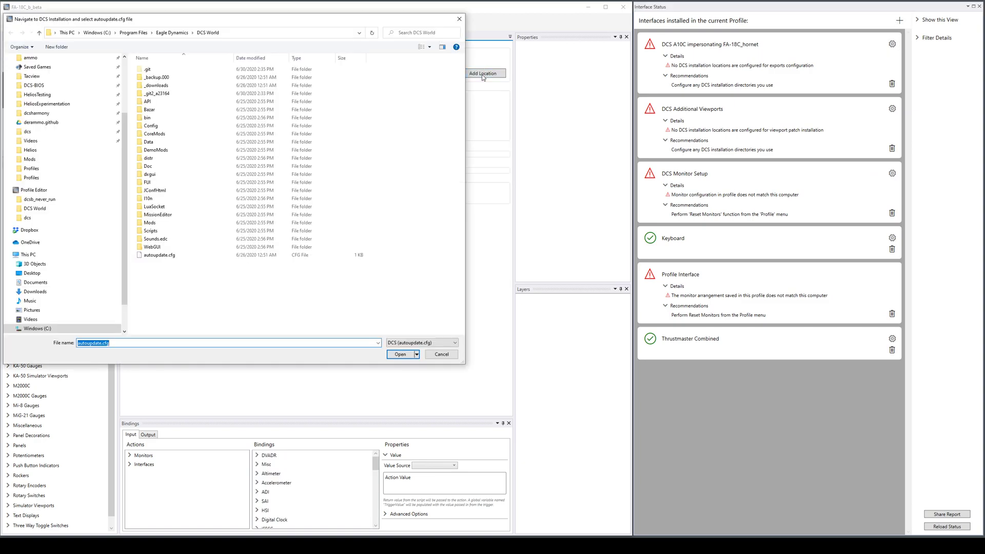
{"action": "left_click", "coordinate": [28, 217]}
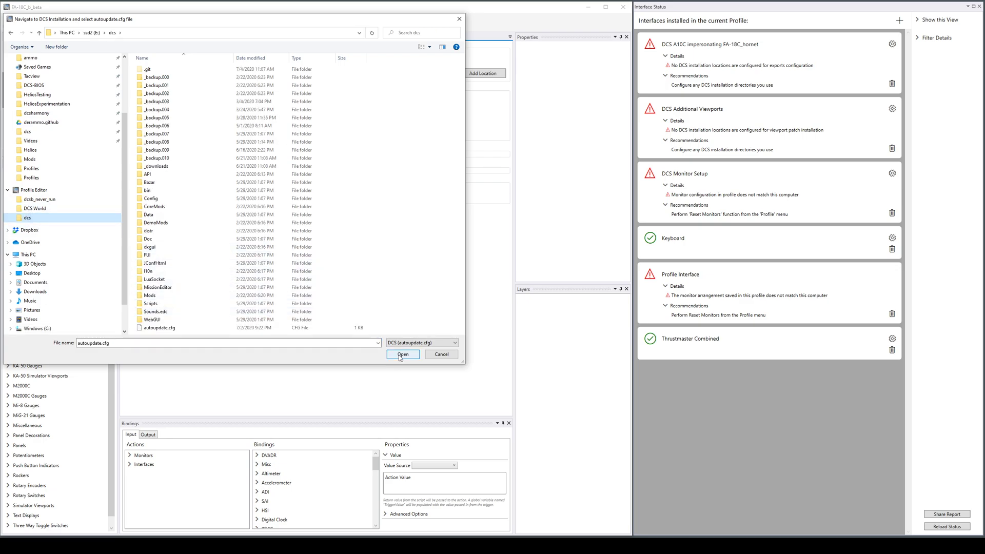
{"action": "left_click", "coordinate": [402, 354]}
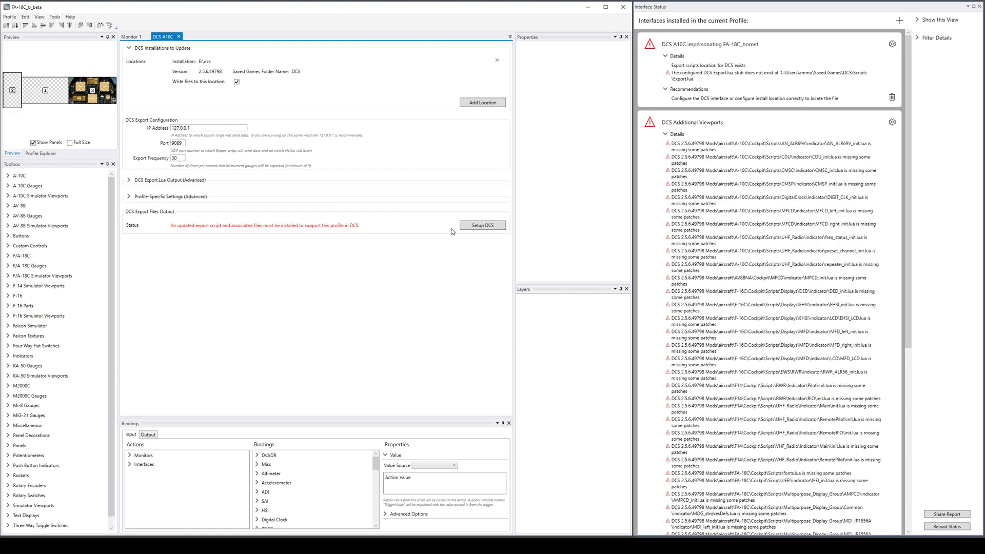
{"action": "left_click", "coordinate": [482, 225]}
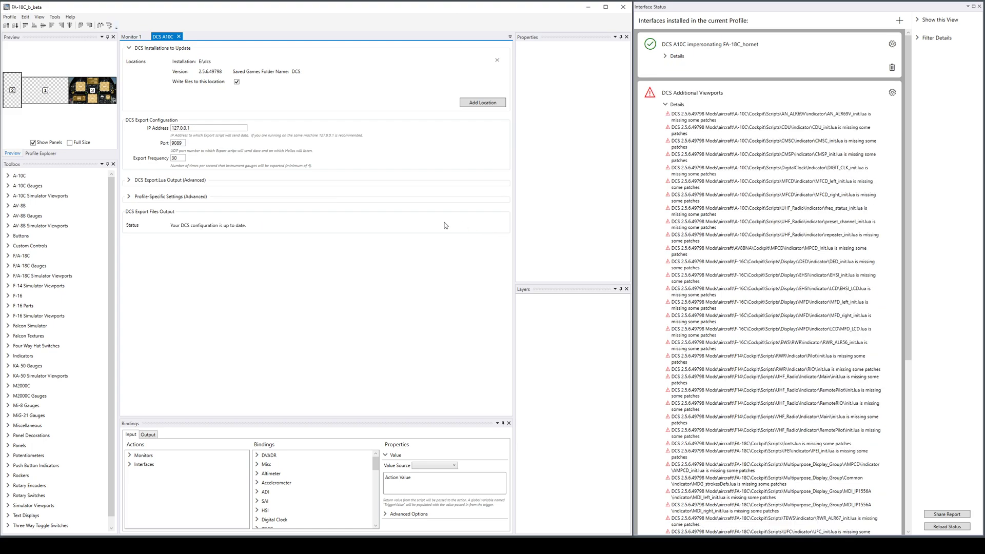
{"action": "mouse_move", "coordinate": [294, 233]}
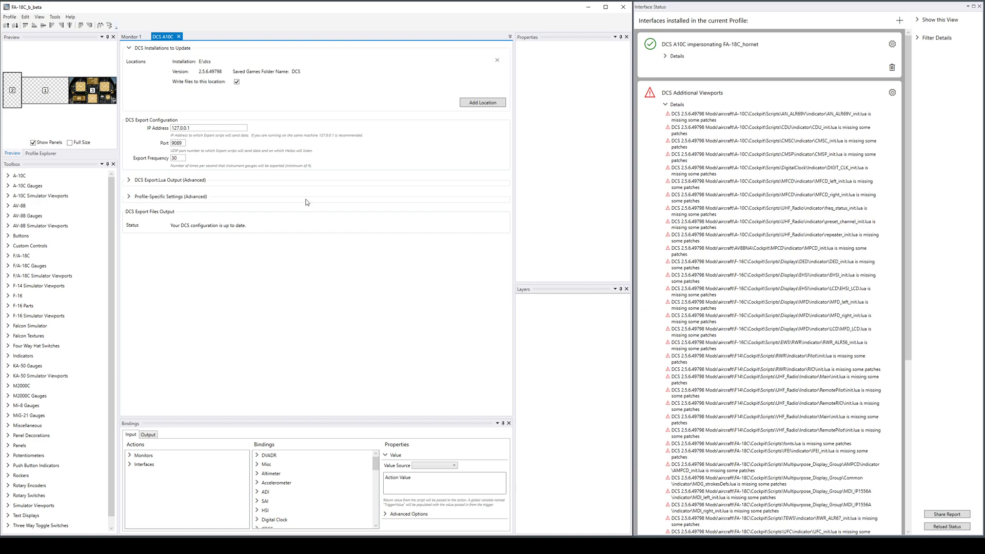
{"action": "mouse_move", "coordinate": [368, 63]}
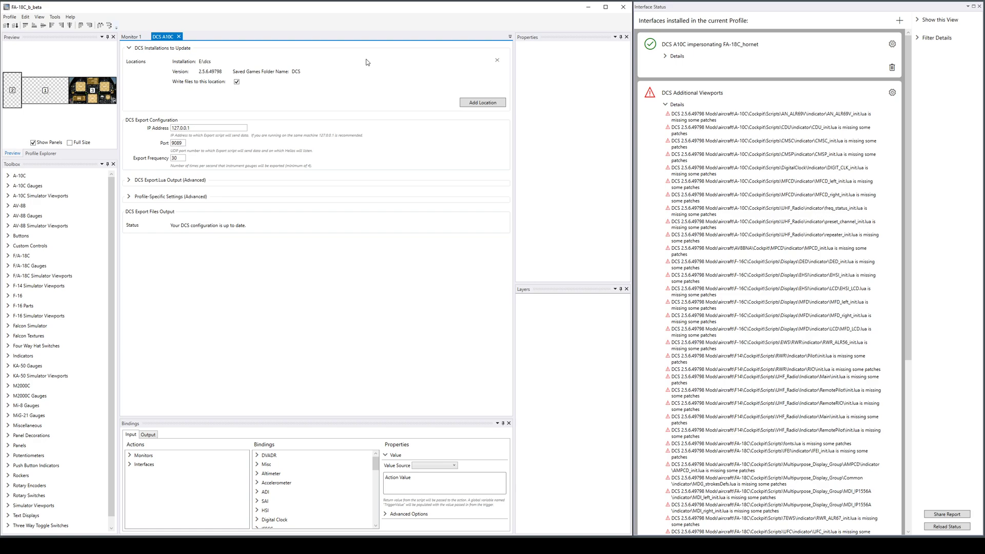
{"action": "mouse_move", "coordinate": [699, 102]}
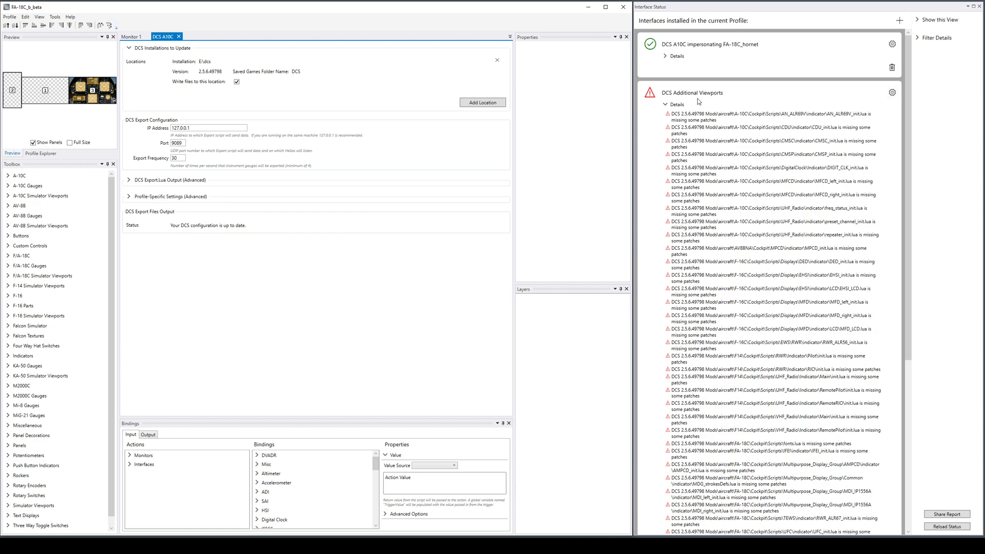
- Install the viewport patches from the DCS Additional Viewports settings
{"action": "left_click", "coordinate": [892, 92]}
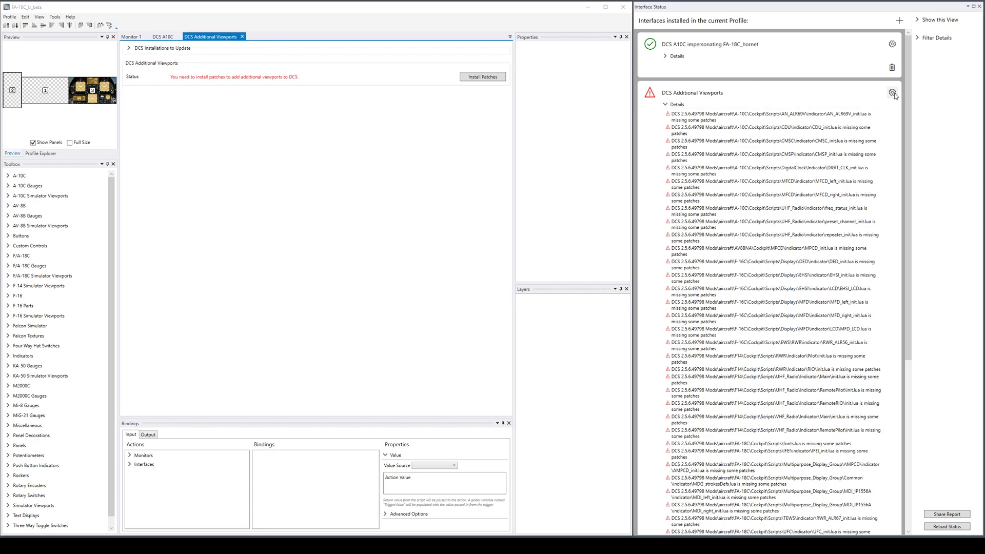
{"action": "left_click", "coordinate": [482, 76]}
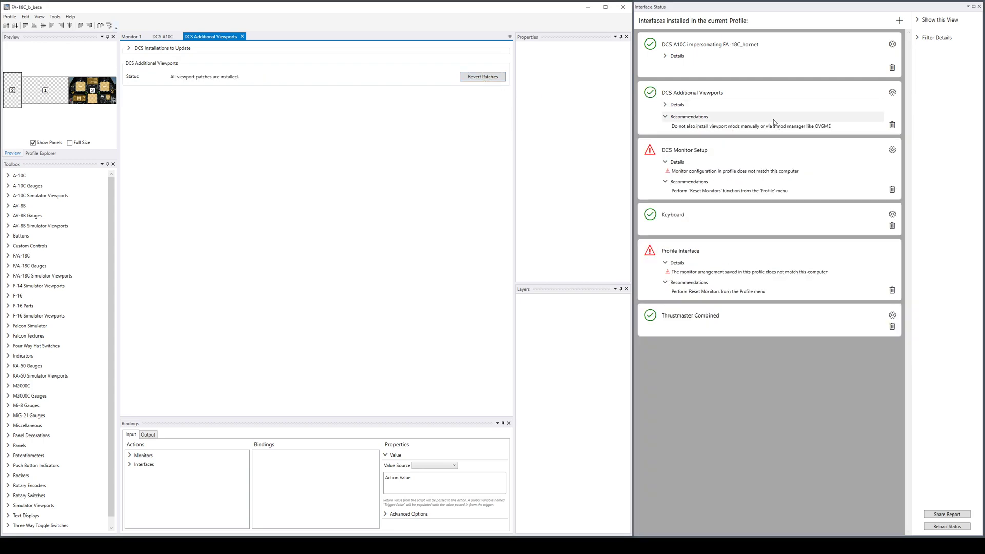
{"action": "mouse_move", "coordinate": [707, 135]}
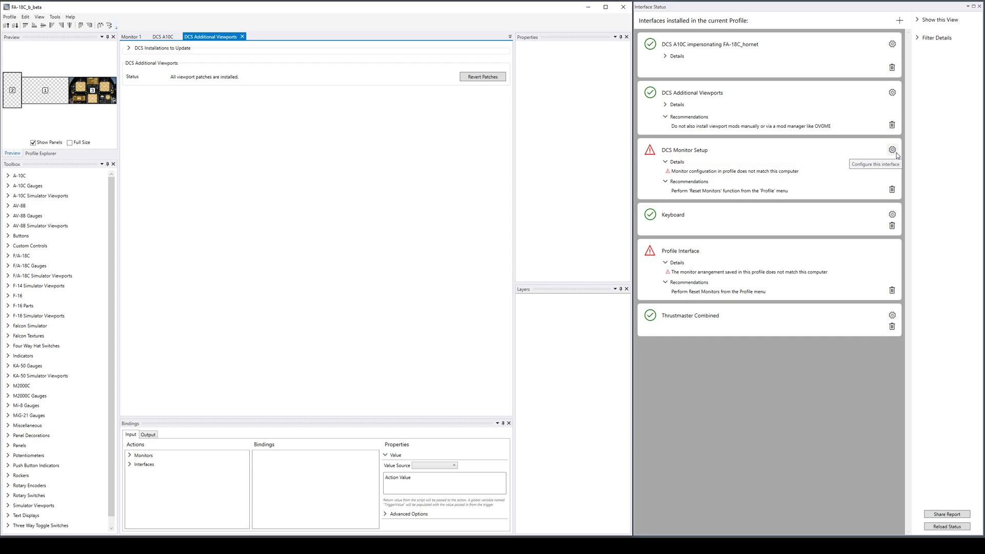
- Reset monitors, mapping Monitor 1–3 to New Monitor 1–3 with Scale, and confirm
{"action": "left_click", "coordinate": [891, 150]}
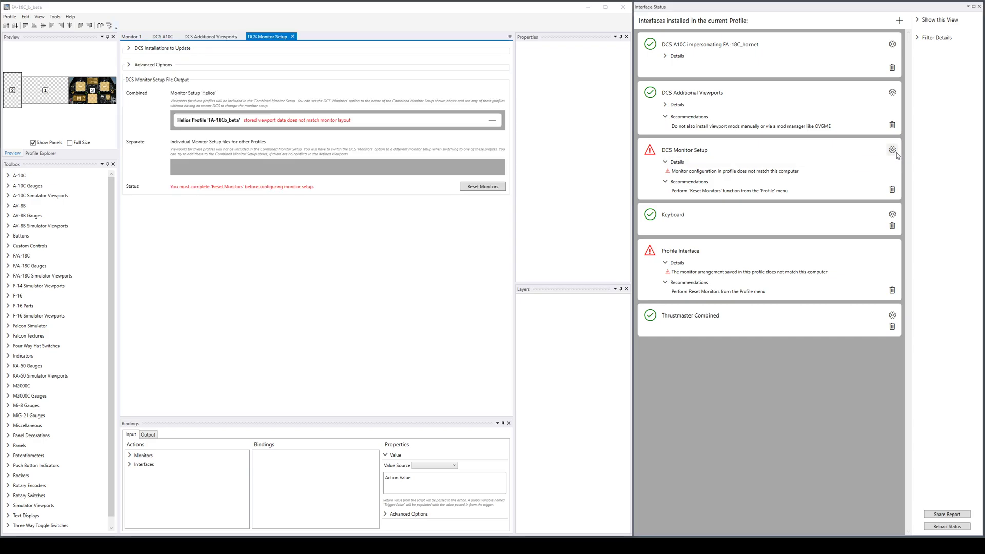
{"action": "mouse_move", "coordinate": [283, 126]}
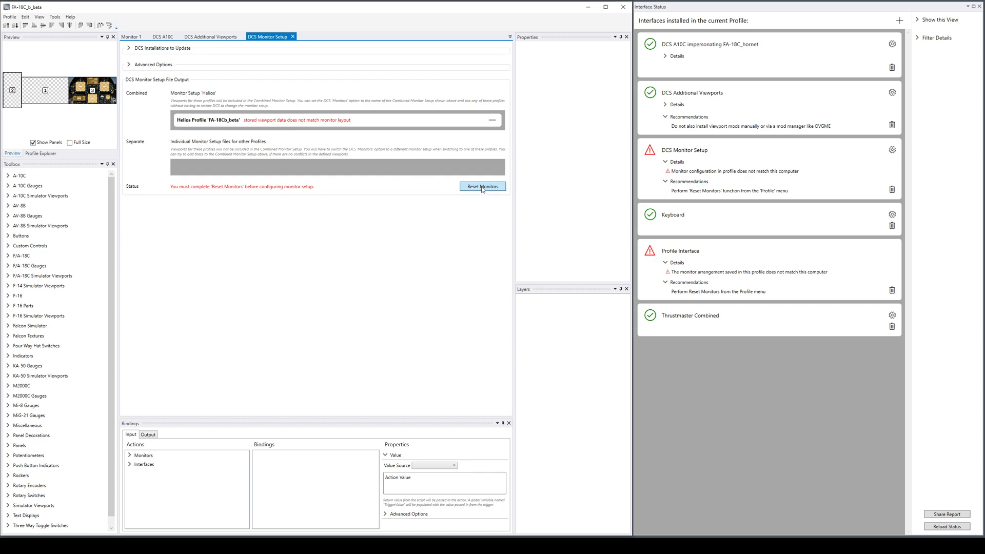
{"action": "left_click", "coordinate": [482, 186]}
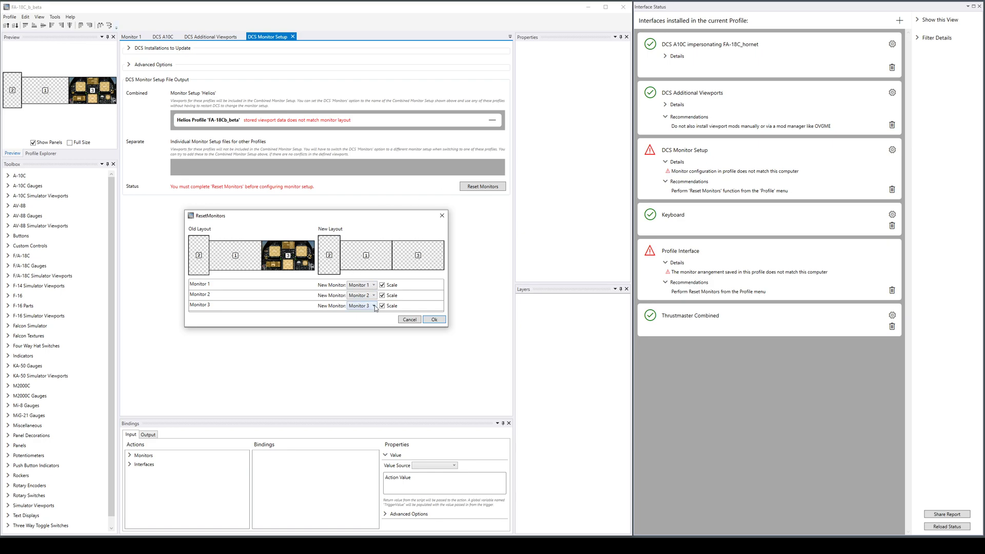
{"action": "mouse_move", "coordinate": [438, 251]}
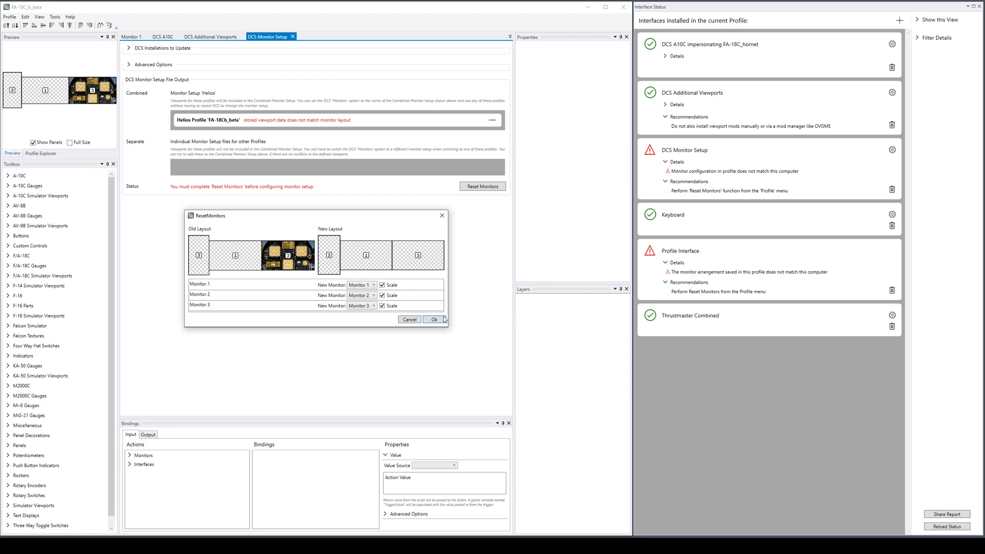
{"action": "left_click", "coordinate": [433, 319]}
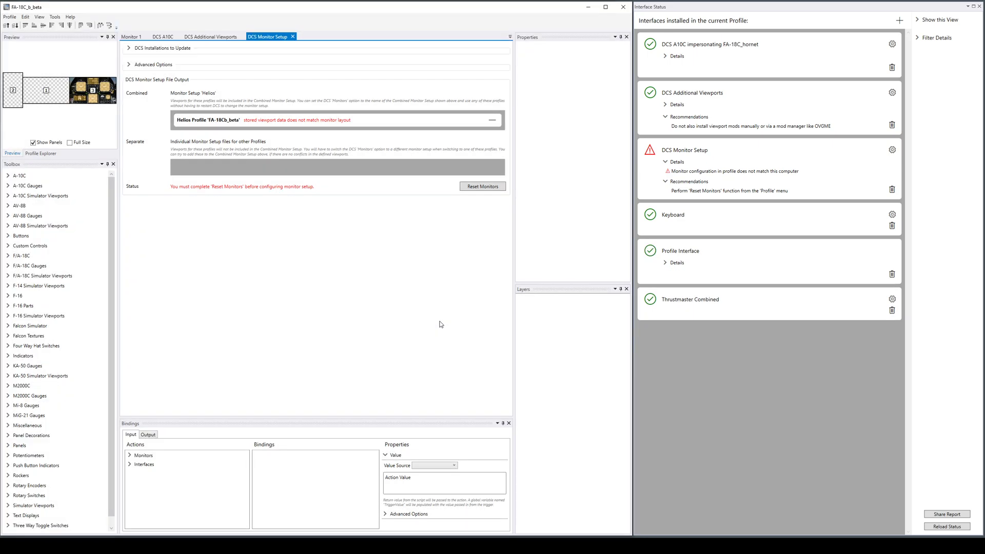
- Exclude the left monitor from 3D views, choose 'Horizontal row including primary display', and regenerate the monitor setup files
{"action": "left_click", "coordinate": [482, 186]}
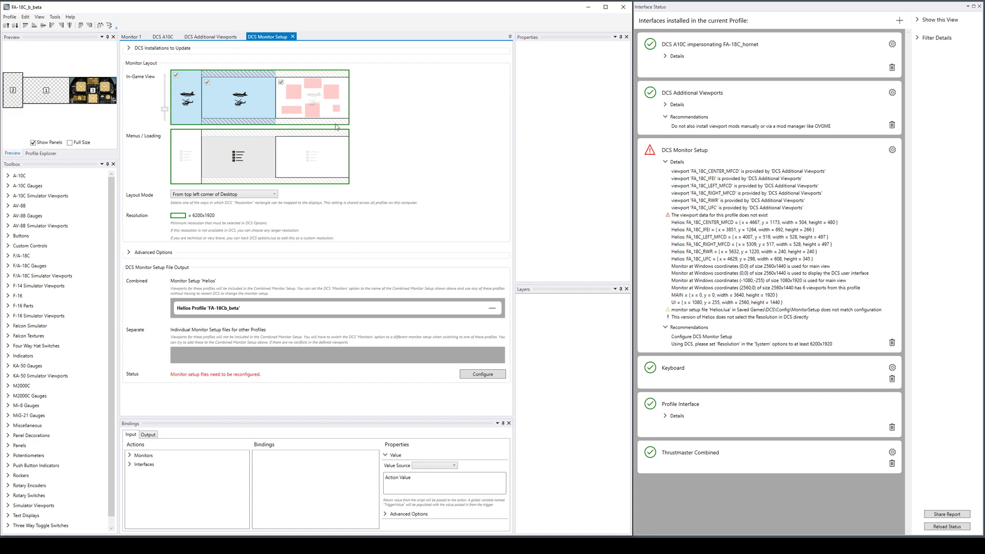
{"action": "mouse_move", "coordinate": [309, 109]}
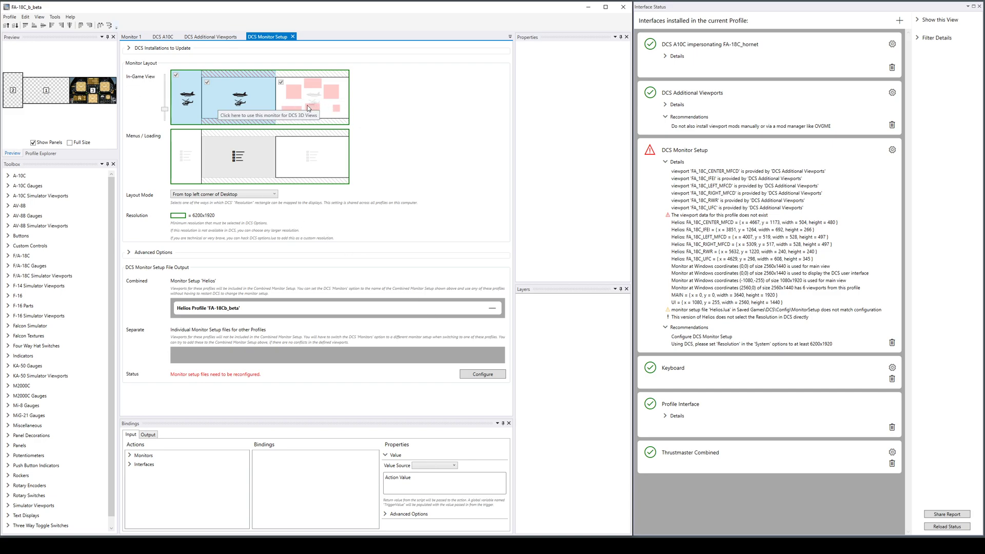
{"action": "mouse_move", "coordinate": [295, 99]}
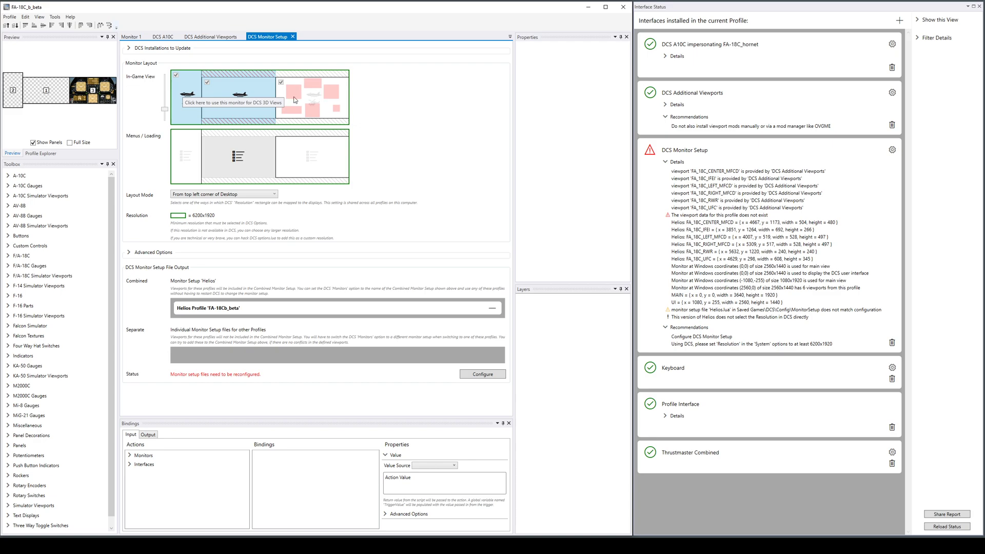
{"action": "mouse_move", "coordinate": [296, 101]}
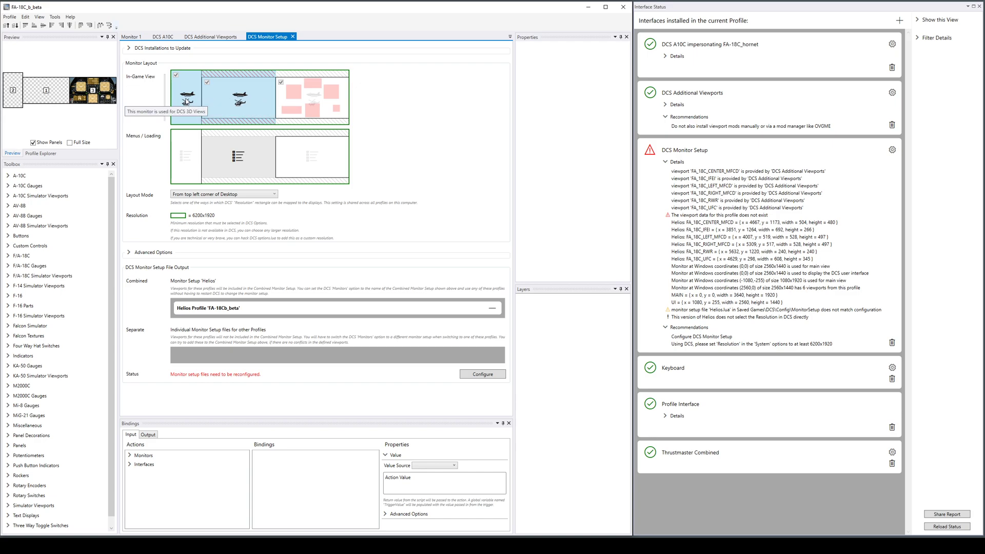
{"action": "left_click", "coordinate": [175, 75]}
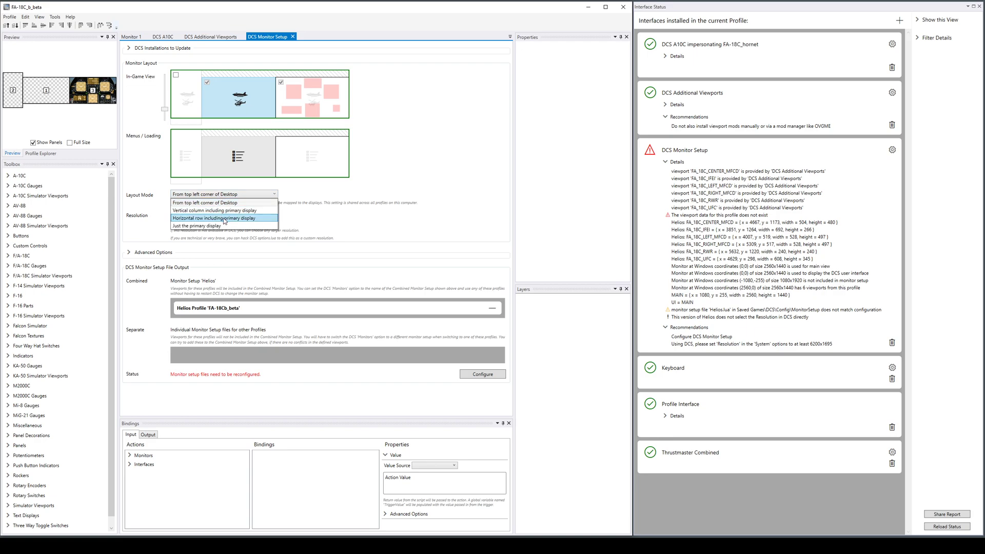
{"action": "left_click", "coordinate": [217, 217]}
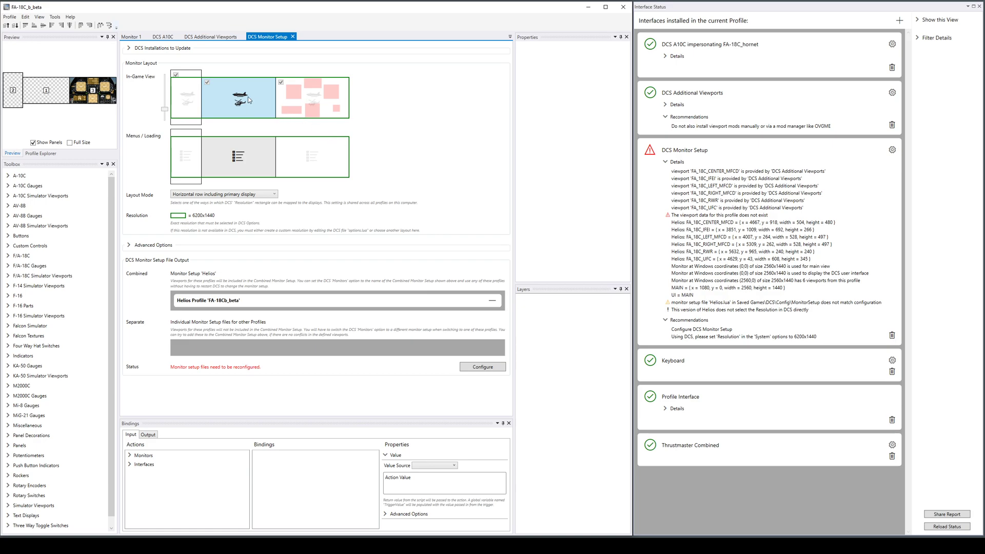
{"action": "mouse_move", "coordinate": [206, 220]}
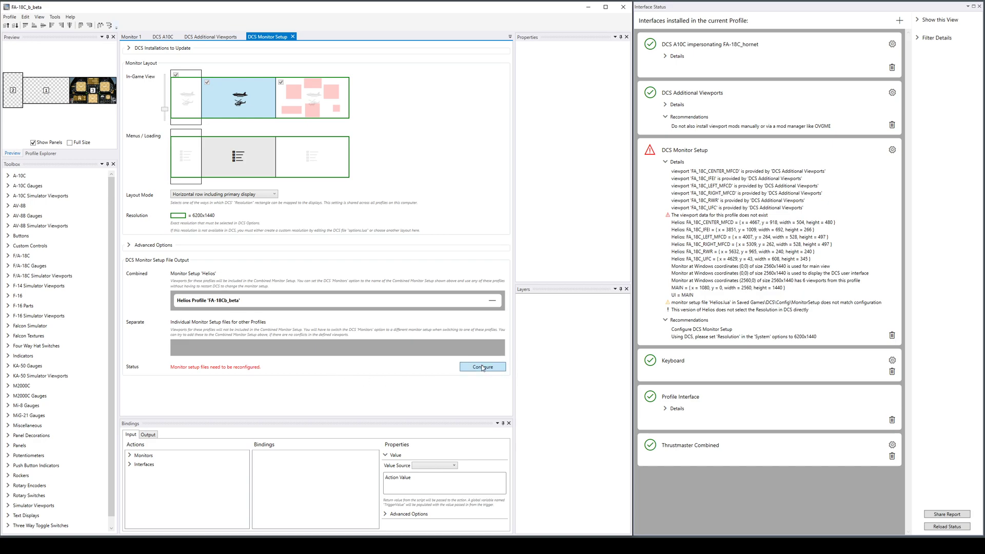
{"action": "left_click", "coordinate": [483, 367]}
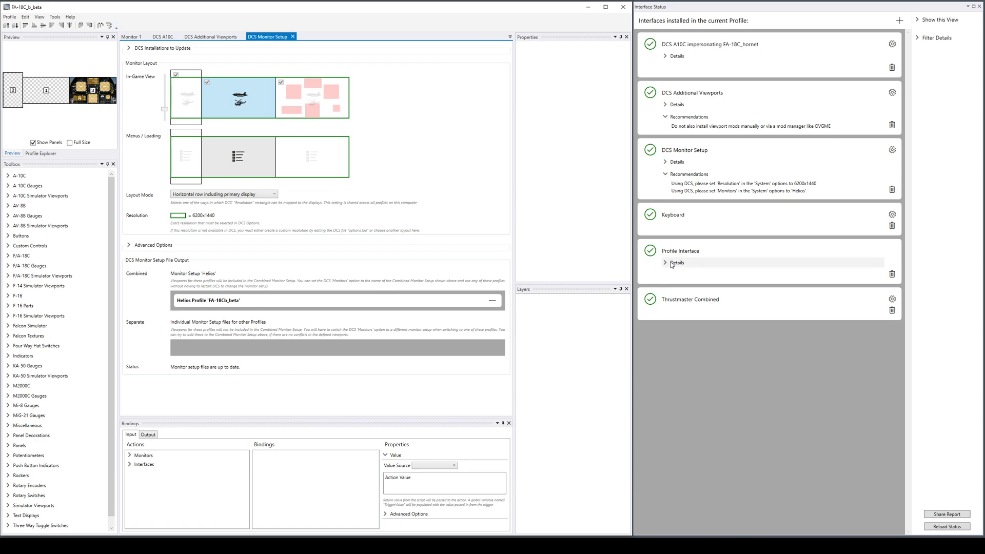
{"action": "mouse_move", "coordinate": [732, 286]}
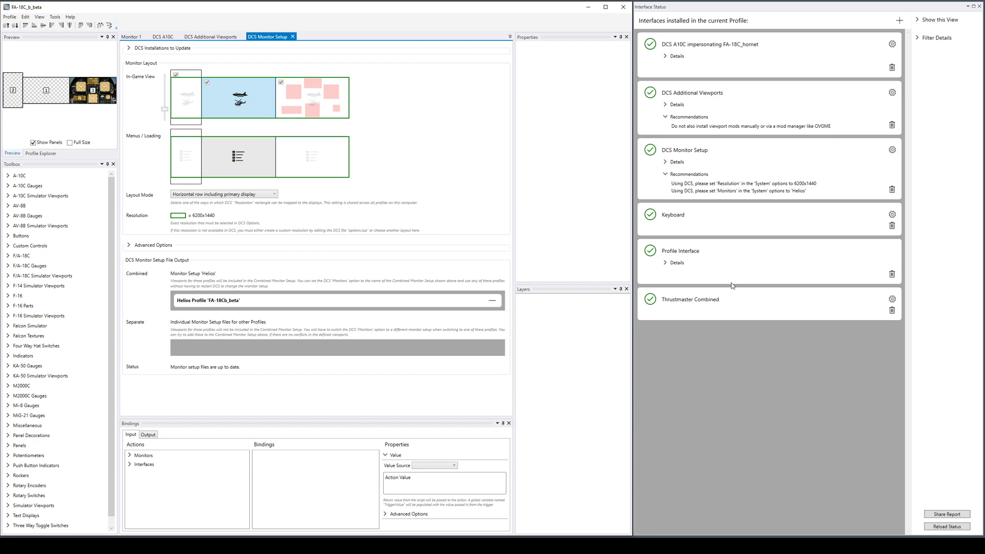
{"action": "mouse_move", "coordinate": [728, 214]}
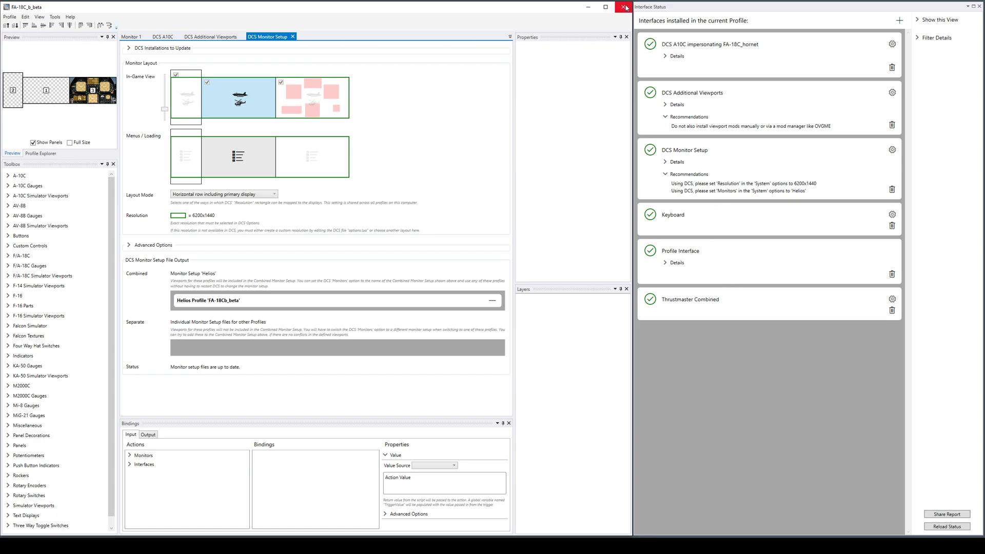
- Close the editor window and answer Yes to save the profile changes
{"action": "left_click", "coordinate": [625, 7]}
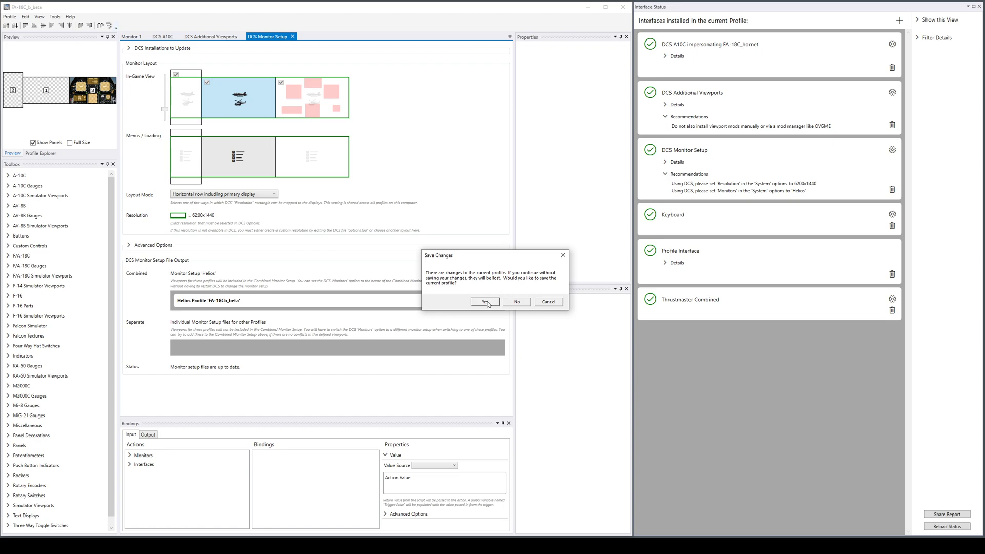
{"action": "left_click", "coordinate": [484, 302]}
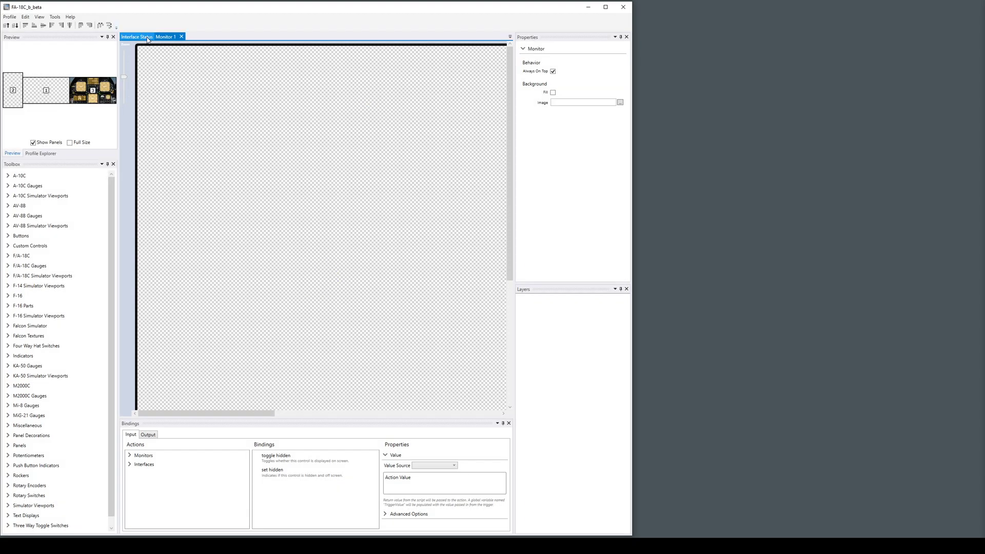
- Return to the Interface Status view before switching to DCS World's main menu
{"action": "left_click", "coordinate": [137, 37]}
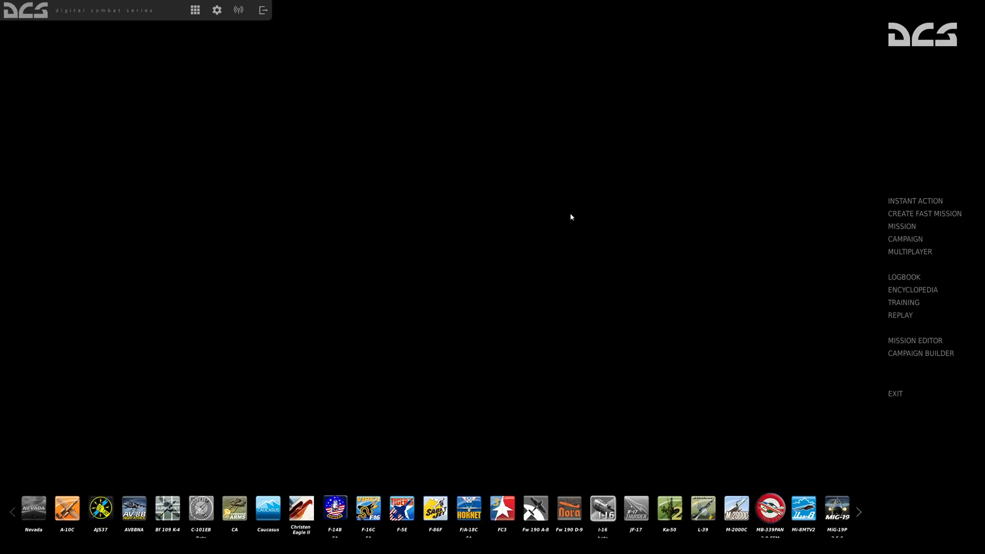
- In DCS Options > System, choose the Helios monitor configuration alongside 6200x1440
{"action": "left_click", "coordinate": [217, 10]}
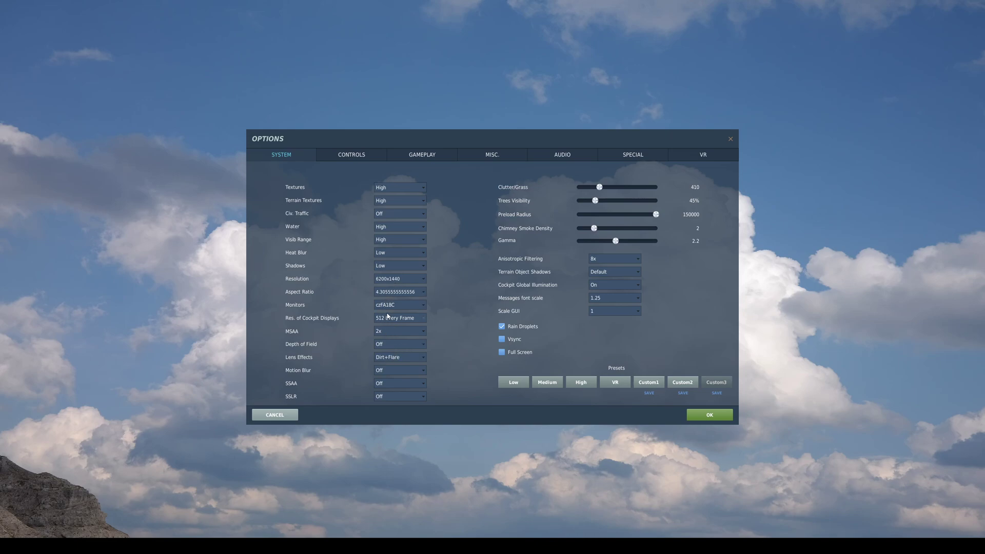
{"action": "left_click", "coordinate": [422, 304]}
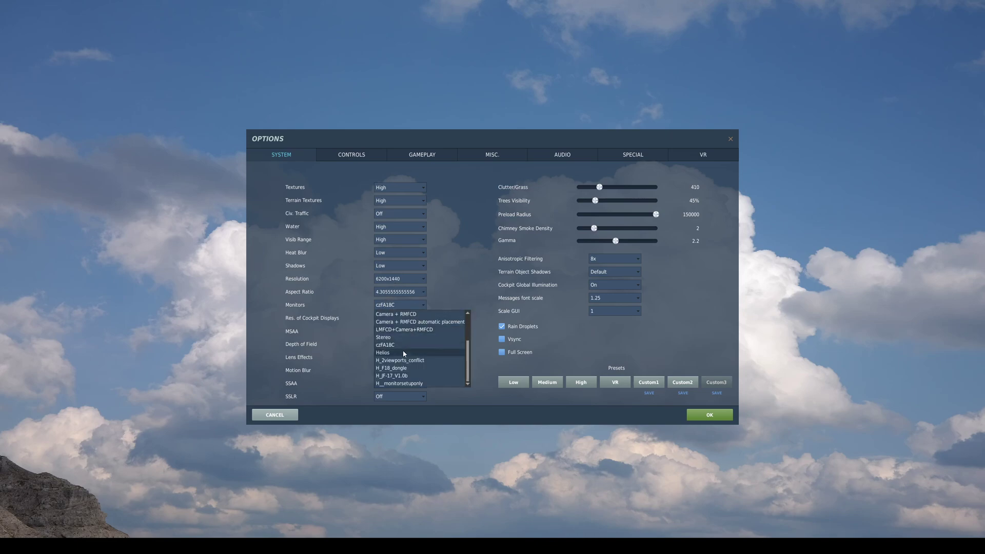
{"action": "left_click", "coordinate": [381, 352]}
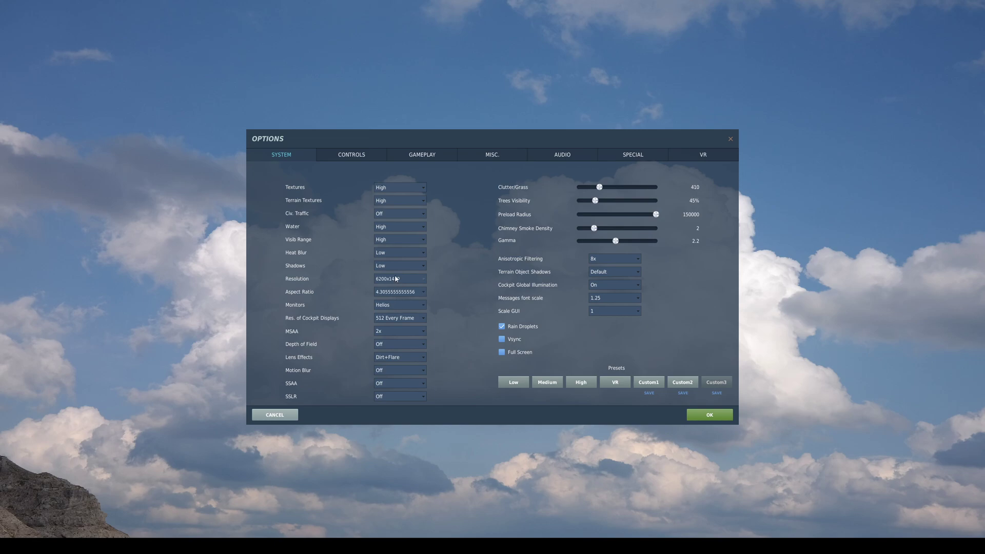